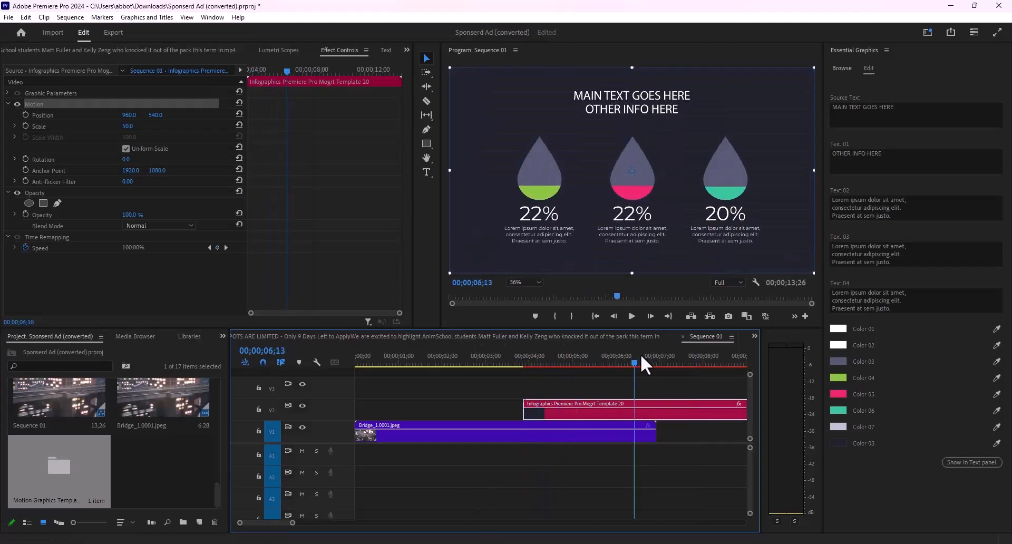
Dismiss the download countdown, check the extracted MOGRT folder in Explorer, and return to Premiere
left_click(676, 362)
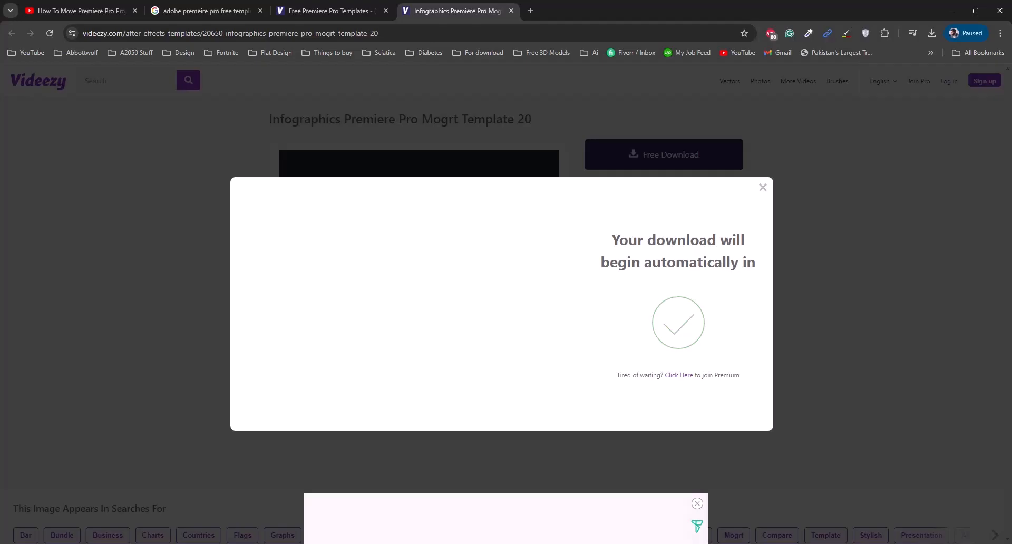
left_click(764, 186)
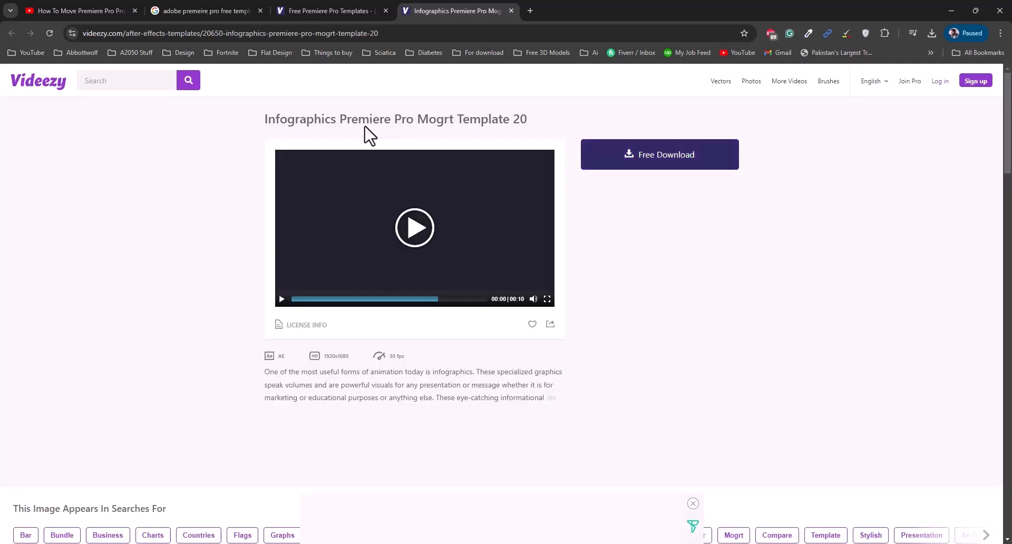
mouse_move(274, 220)
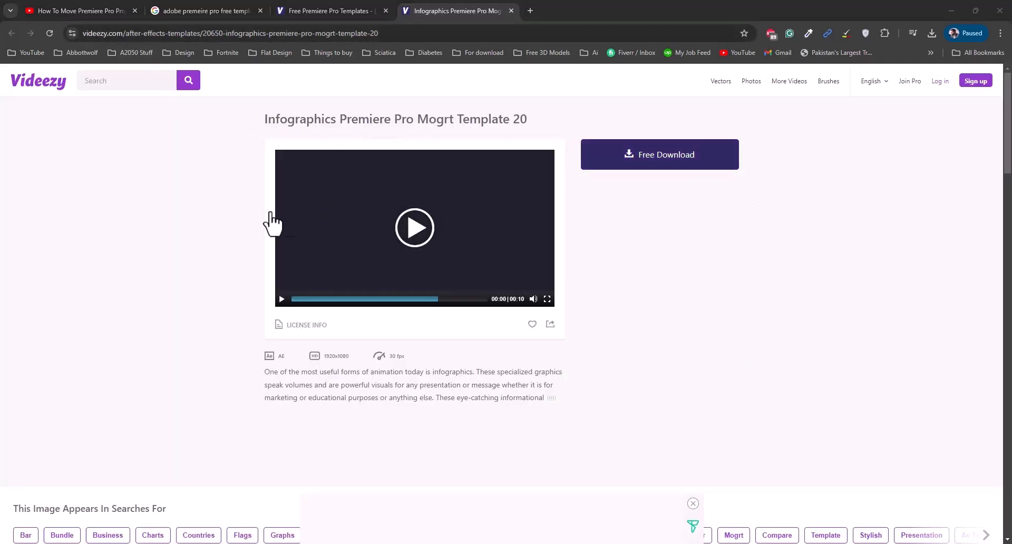
left_click(329, 11)
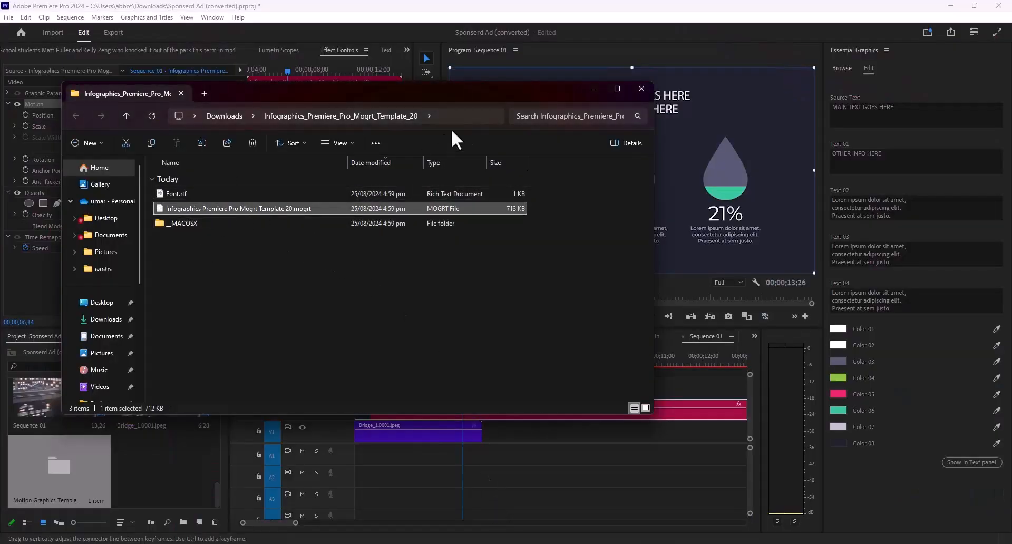
left_click(641, 87)
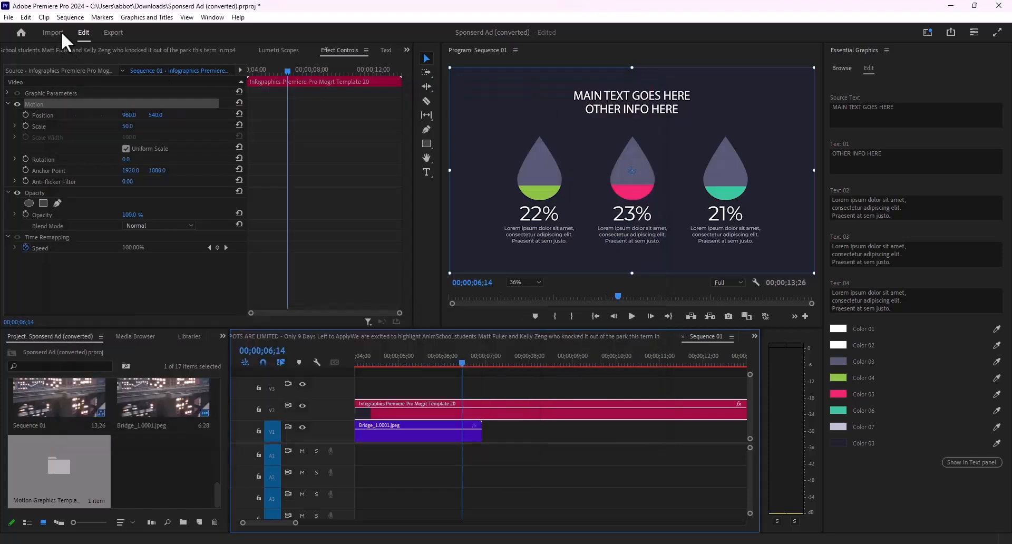
Install the downloaded Infographics Mogrt Template 20 via Graphics and Titles > Install Motion Graphics Template
left_click(238, 28)
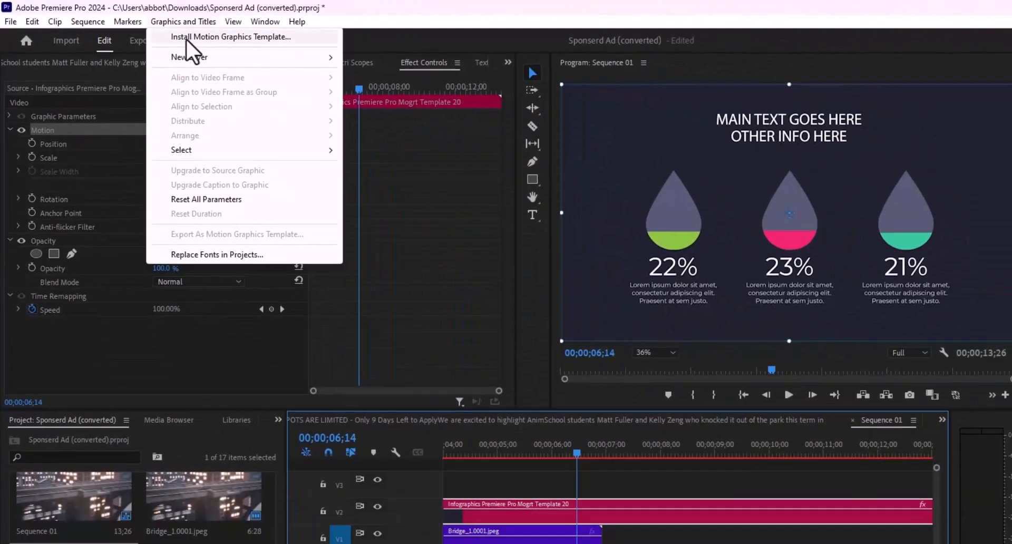
left_click(231, 37)
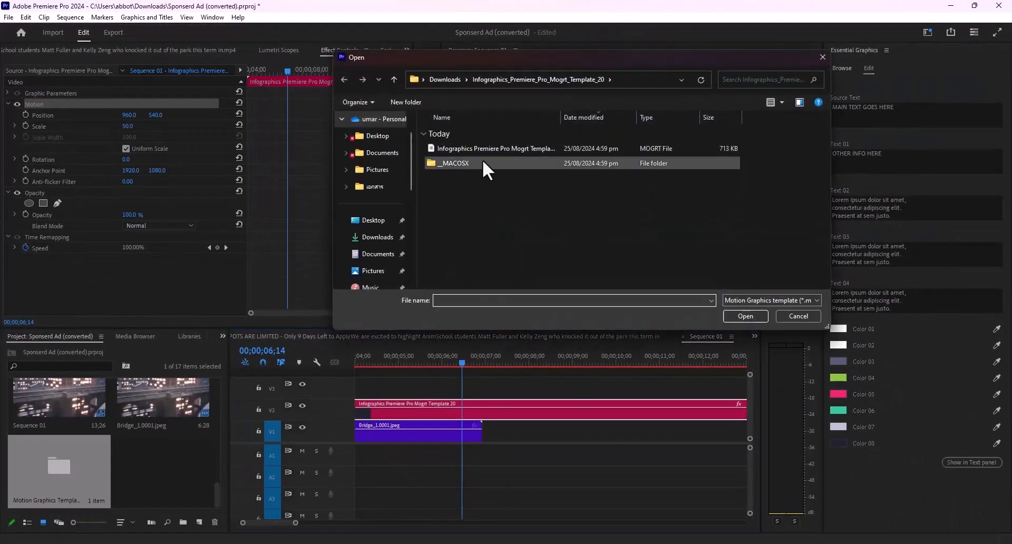
left_click(495, 148)
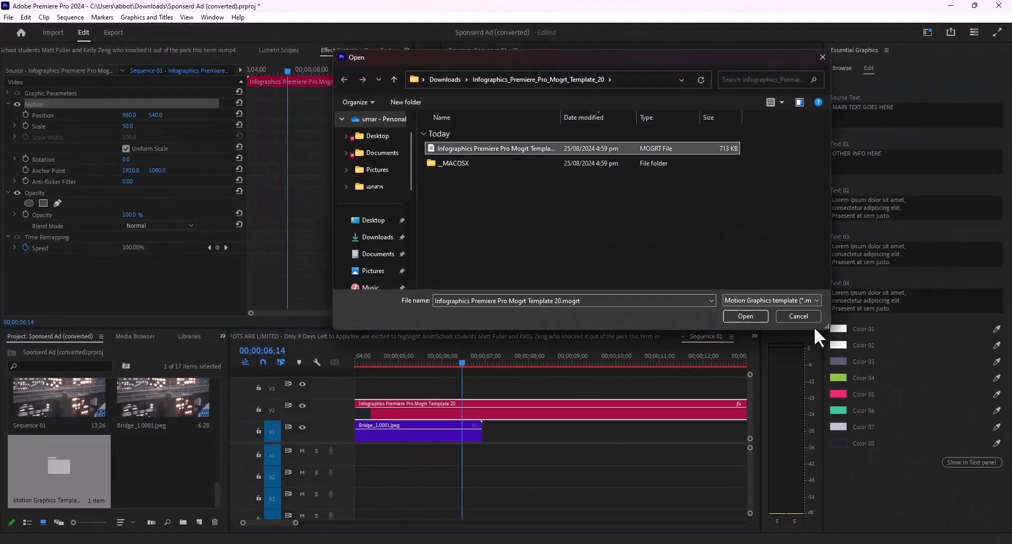
left_click(746, 316)
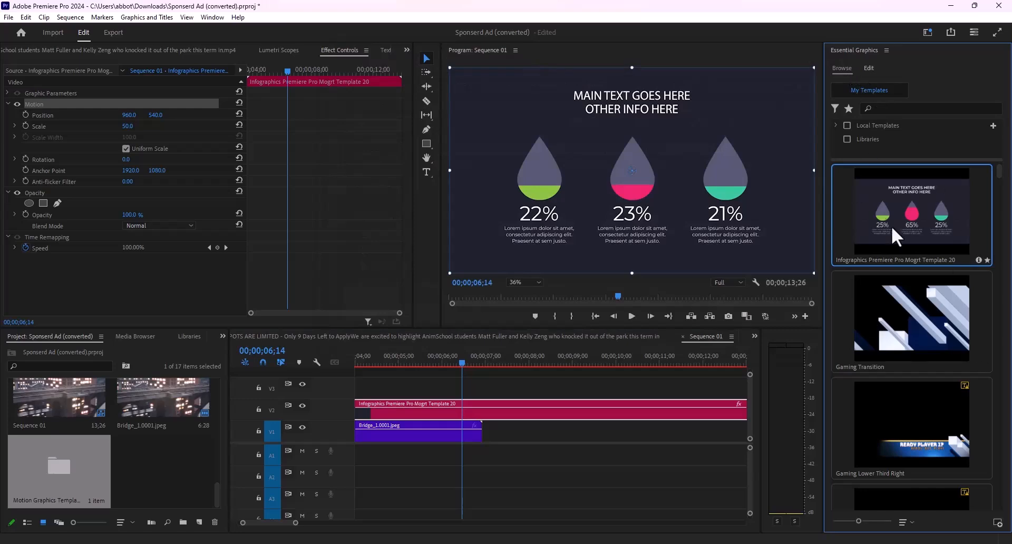
mouse_move(892, 242)
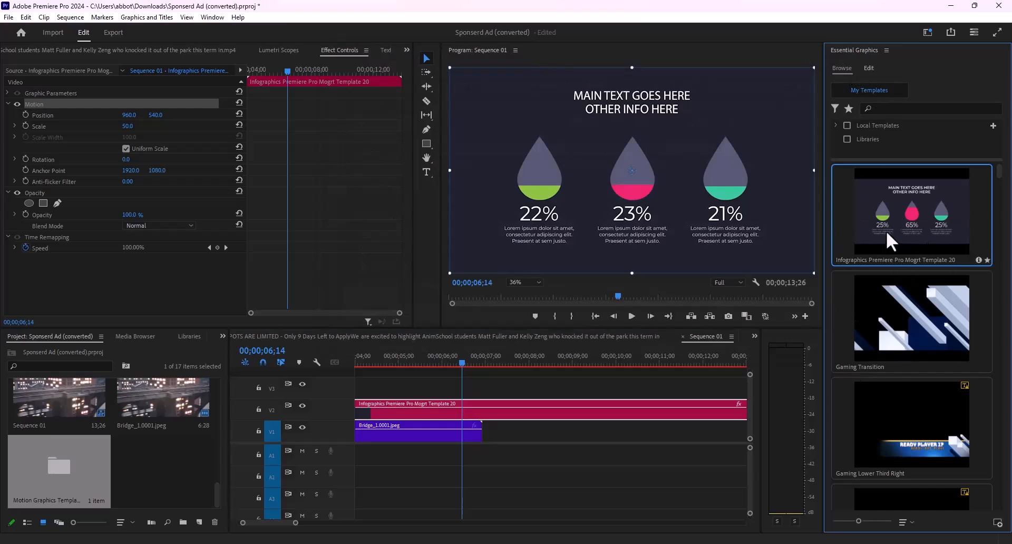
mouse_move(926, 219)
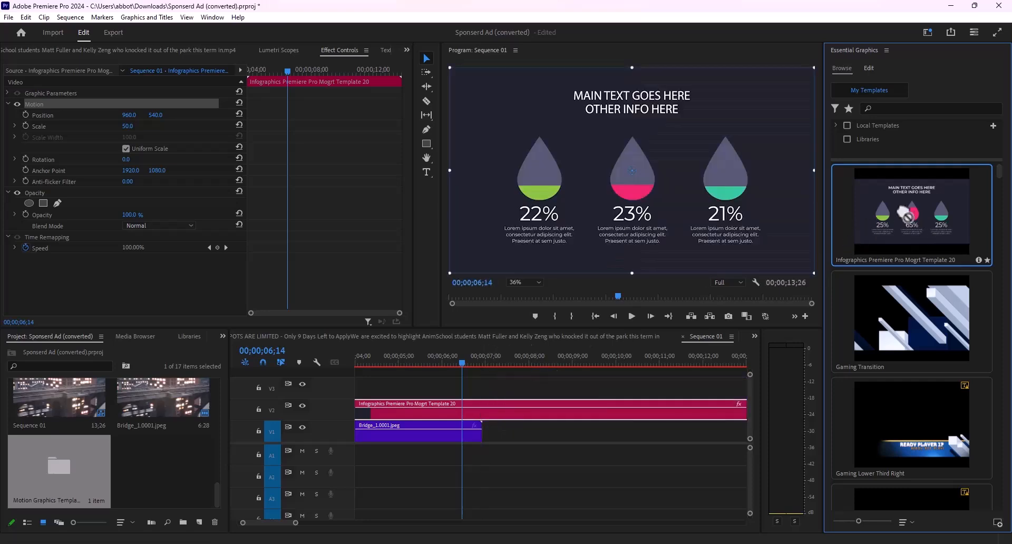
mouse_move(132, 437)
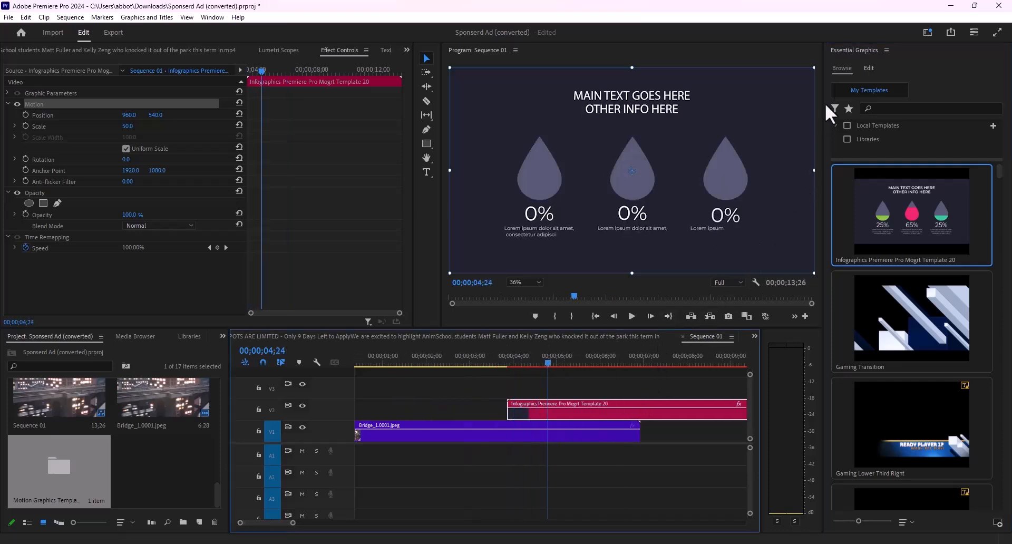
In Essential Graphics Edit, replace the main heading placeholder with 'NOT MAIN T'
left_click(869, 67)
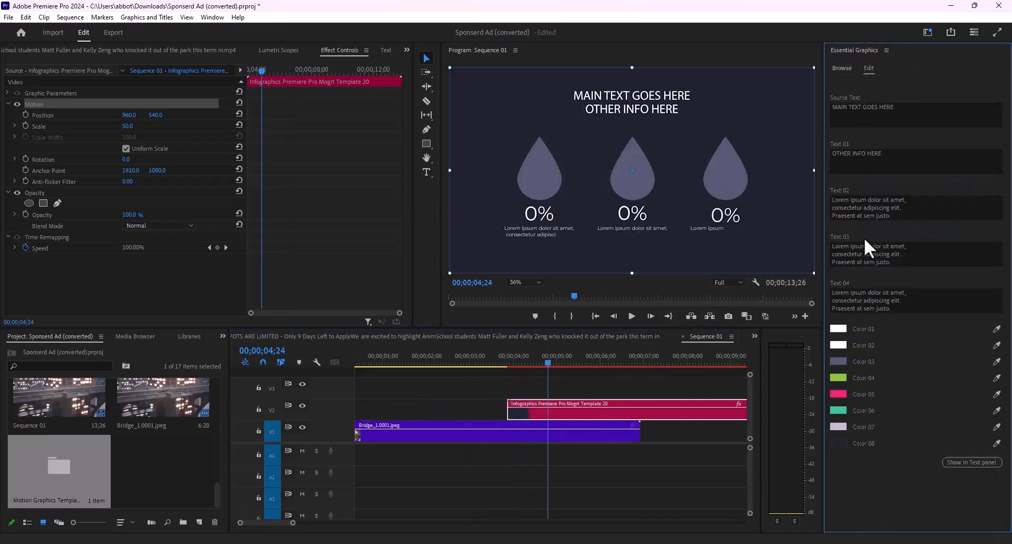
triple_click(868, 208)
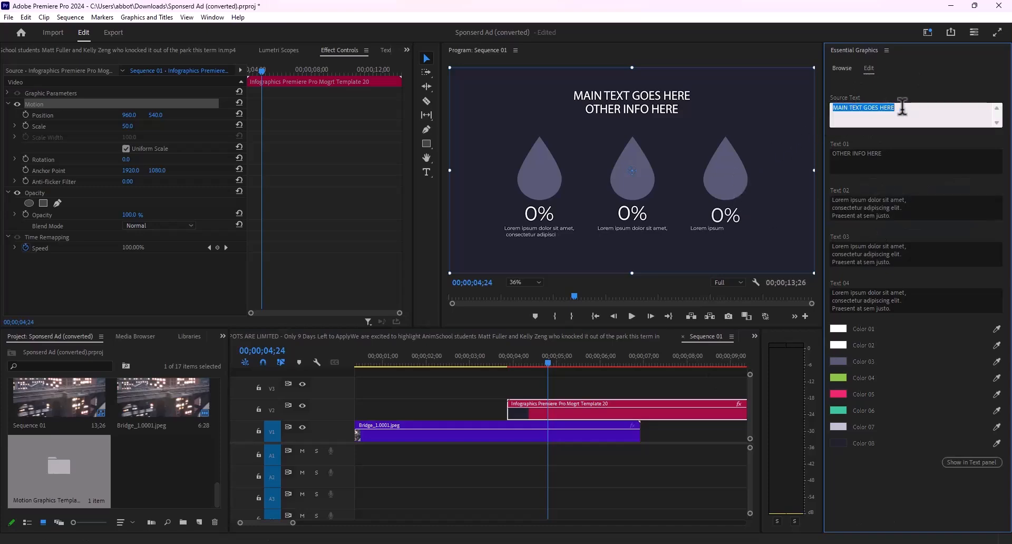
type("NOT MAIN TEXT")
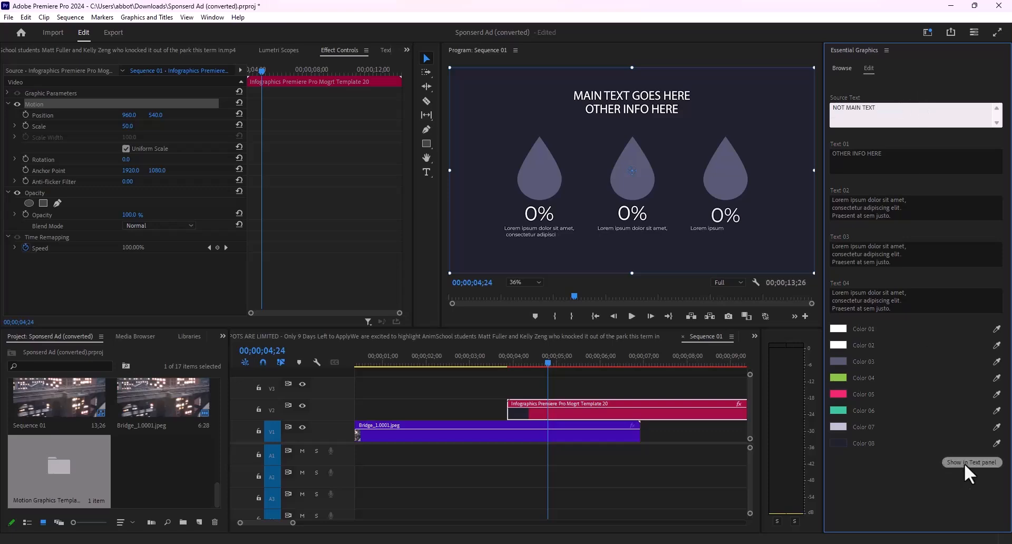
Show the graphic's text fields in the Text panel and retype the main text as 'note m'
left_click(972, 461)
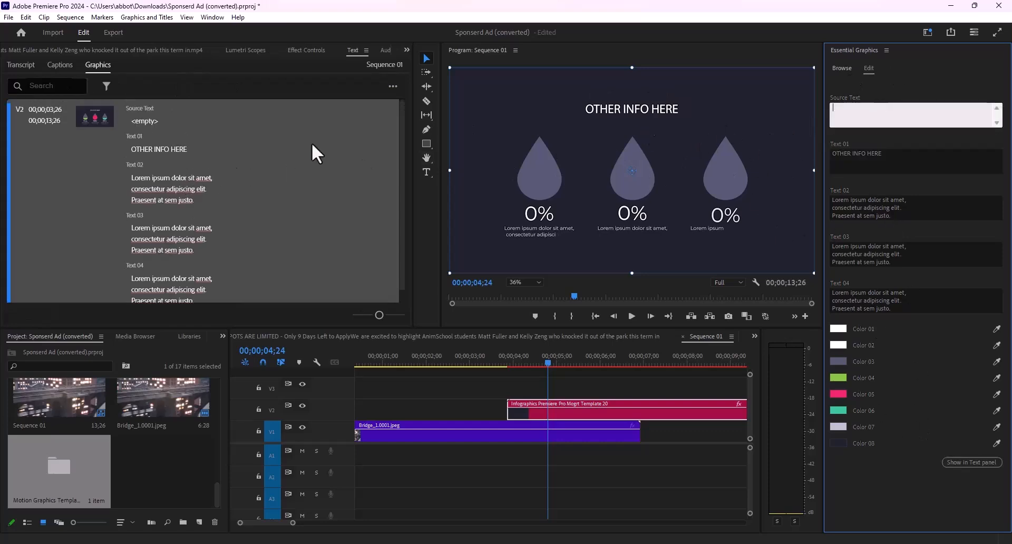
type("note m")
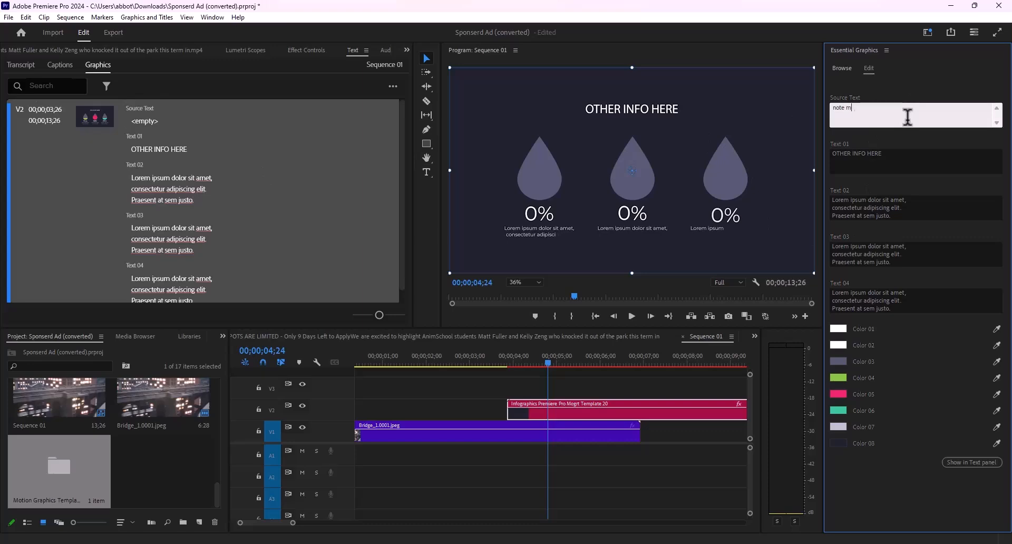